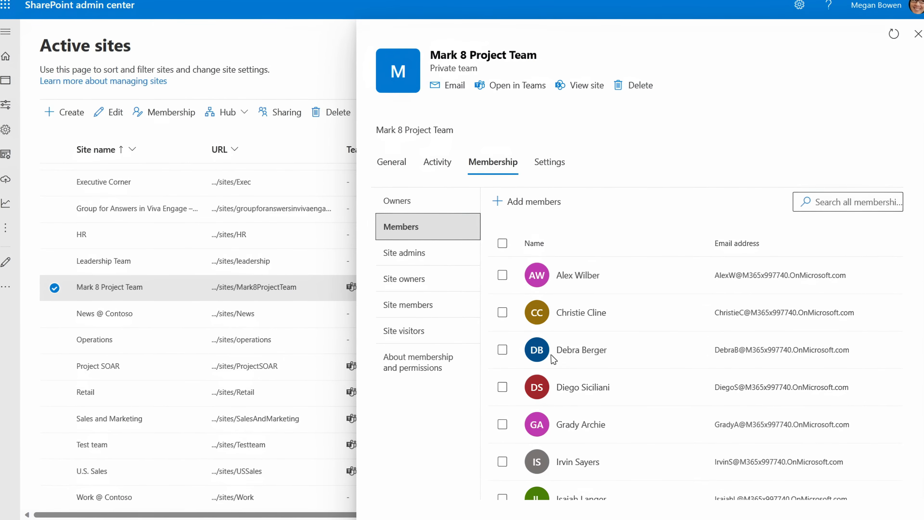
# - Review the Lifecycle workflows list and open the Microsoft Entra App Gallery of featured applications
pyautogui.click(502, 313)
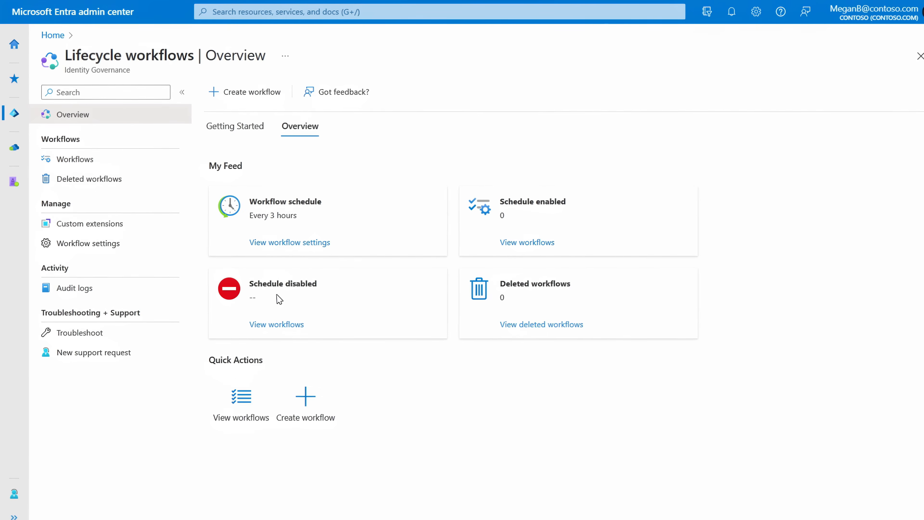
pyautogui.click(250, 92)
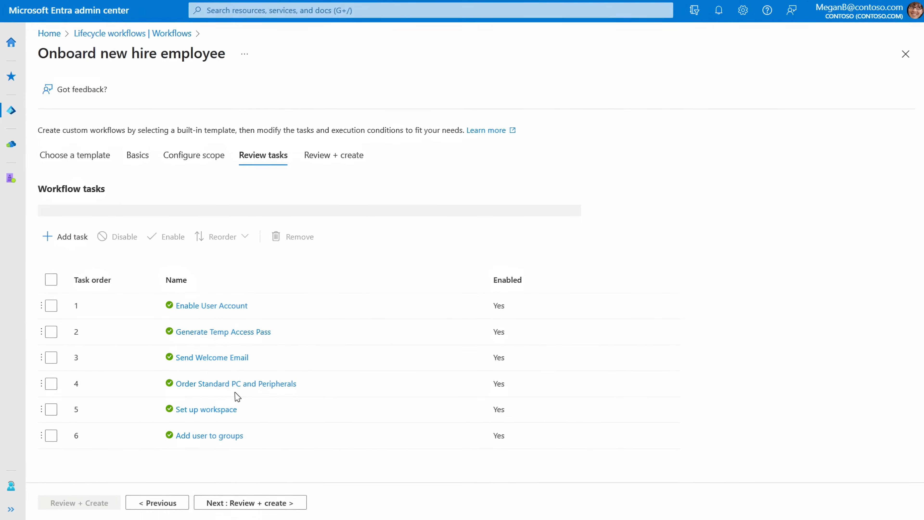
pyautogui.scroll(-3)
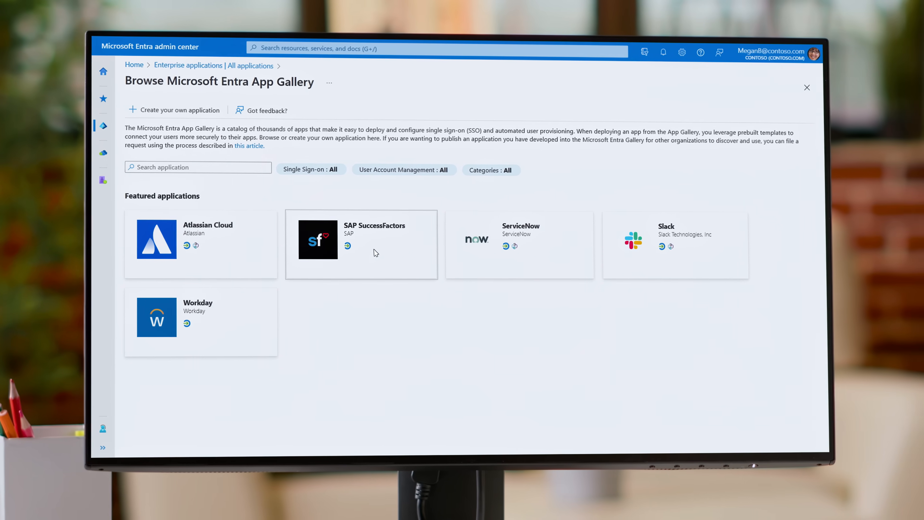
pyautogui.moveTo(462, 381)
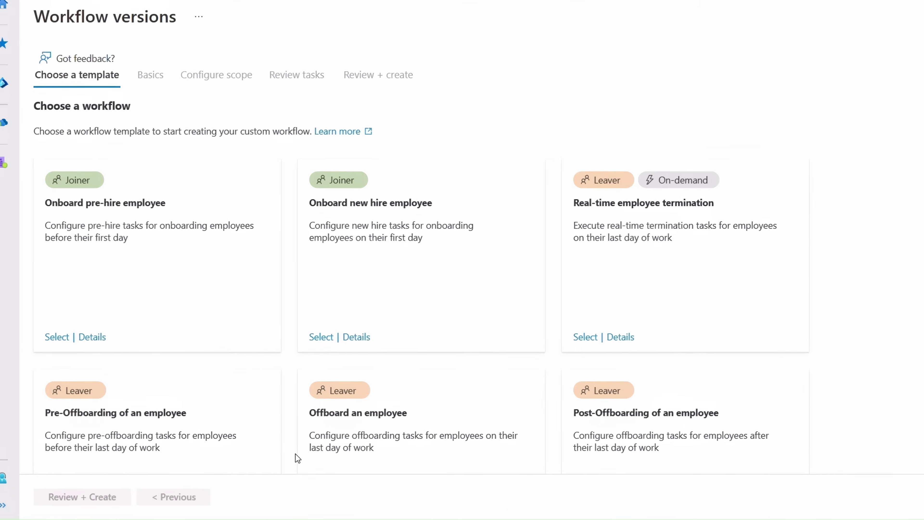
# - Select the Onboard pre-hire employee template and name it 'Pre-Onboard Marketing employees in Washington'
pyautogui.scroll(3)
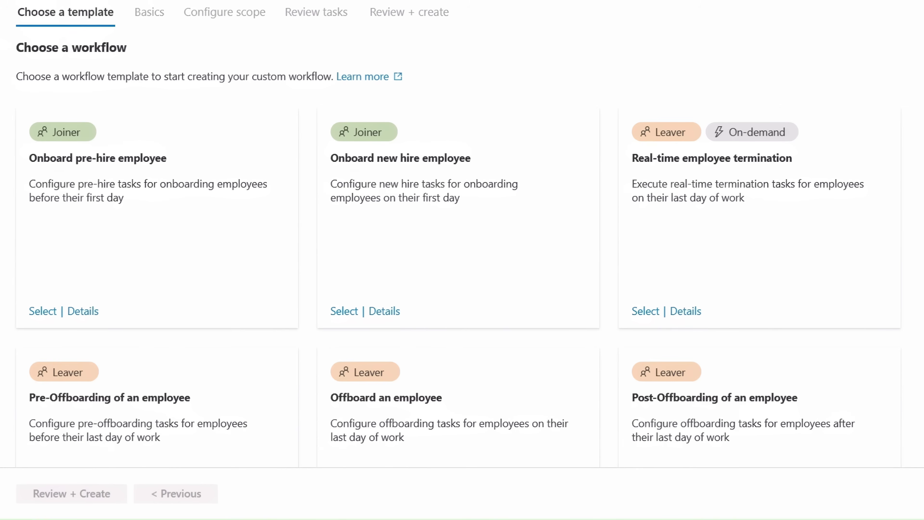
pyautogui.click(43, 310)
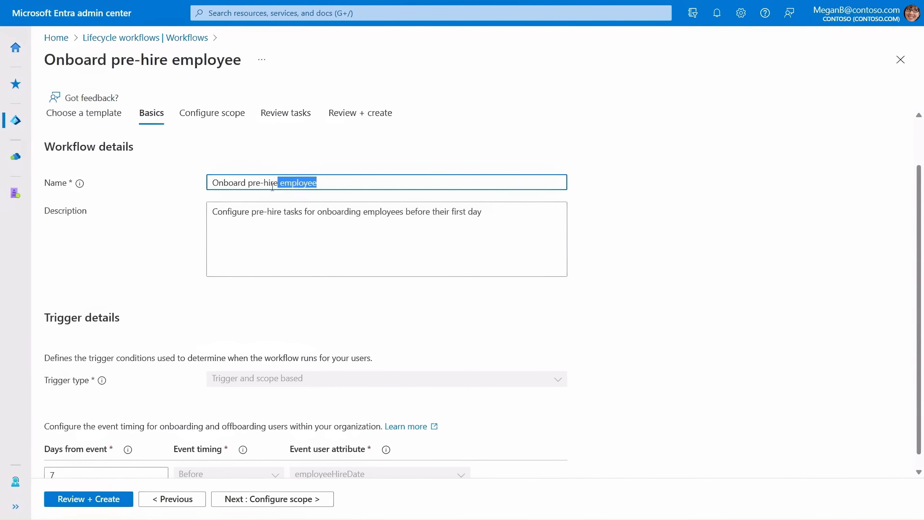
pyautogui.write('Pre-Onboard Marketing employees in Washington')
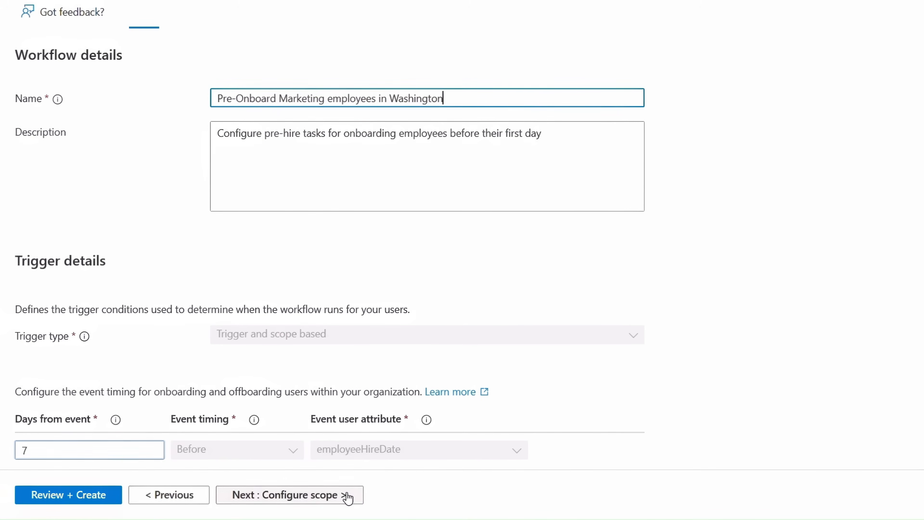
# - Add a scope condition on state equal to Washington alongside Marketing, then review the task list
pyautogui.click(285, 494)
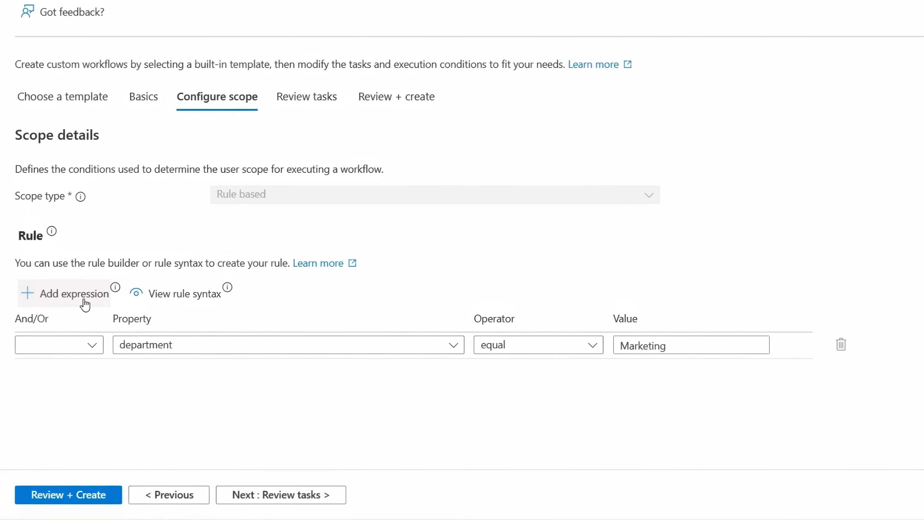
pyautogui.click(73, 293)
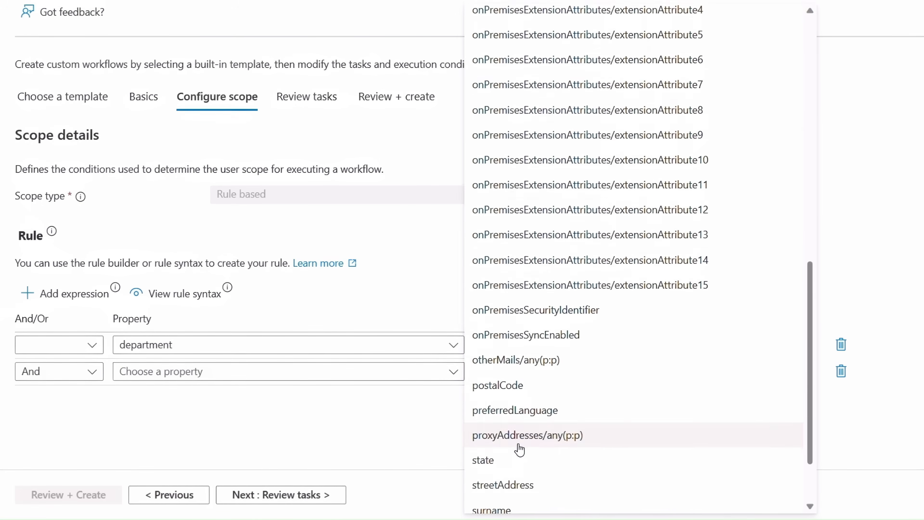
pyautogui.click(483, 459)
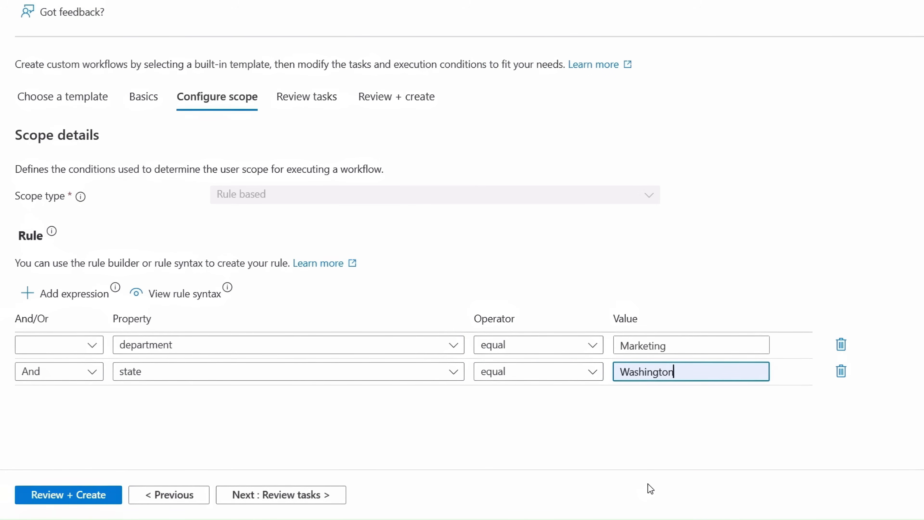
pyautogui.moveTo(325, 100)
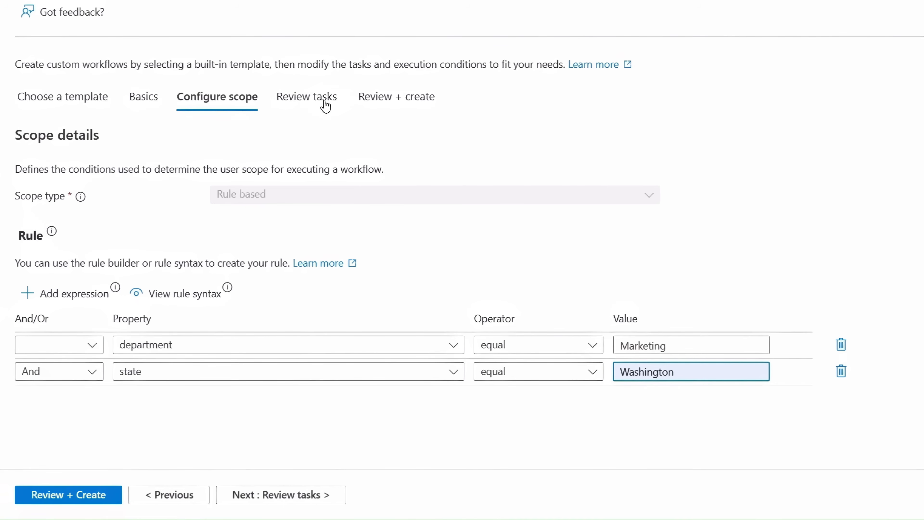
pyautogui.click(306, 97)
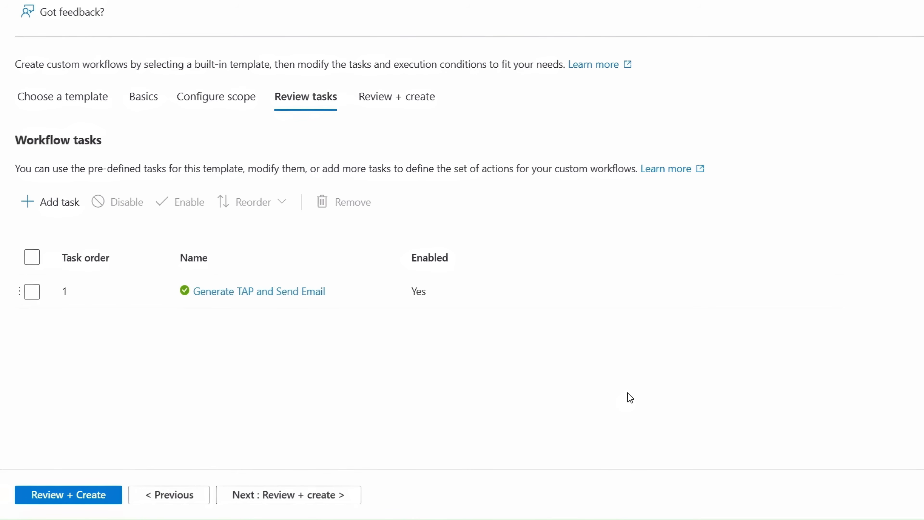
pyautogui.moveTo(377, 307)
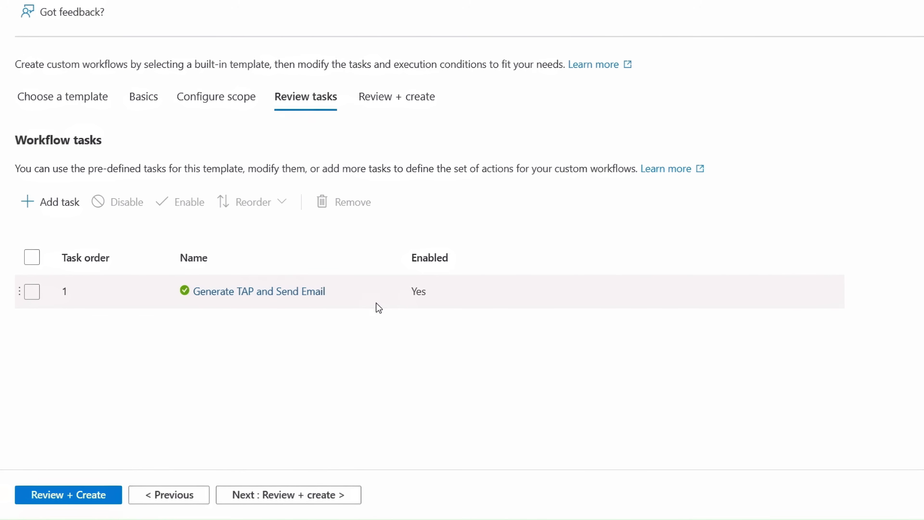
pyautogui.moveTo(263, 255)
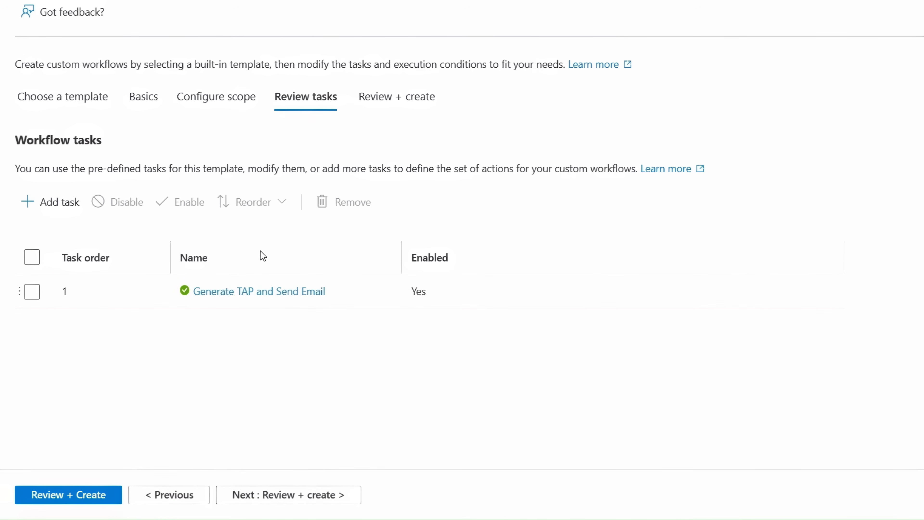
pyautogui.scroll(3)
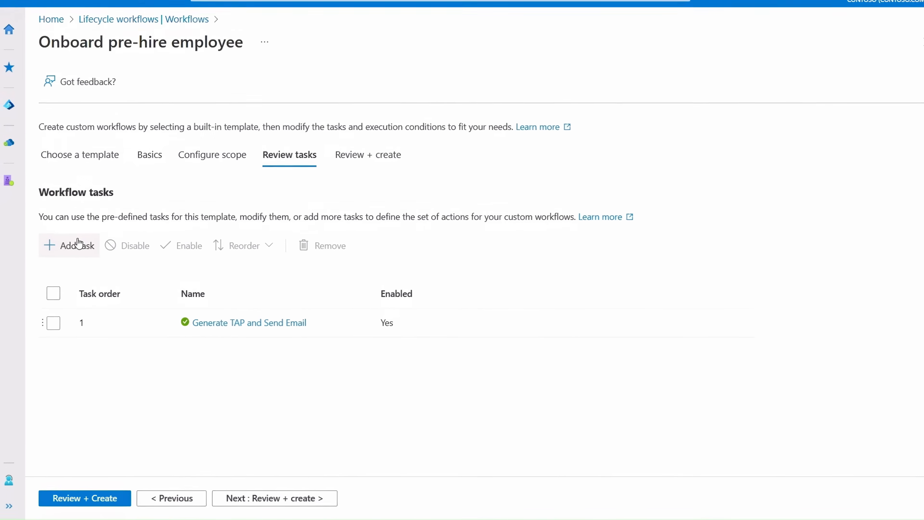
# - Add the Add user to groups and Run a Custom Task Extension tasks to the workflow
pyautogui.click(69, 245)
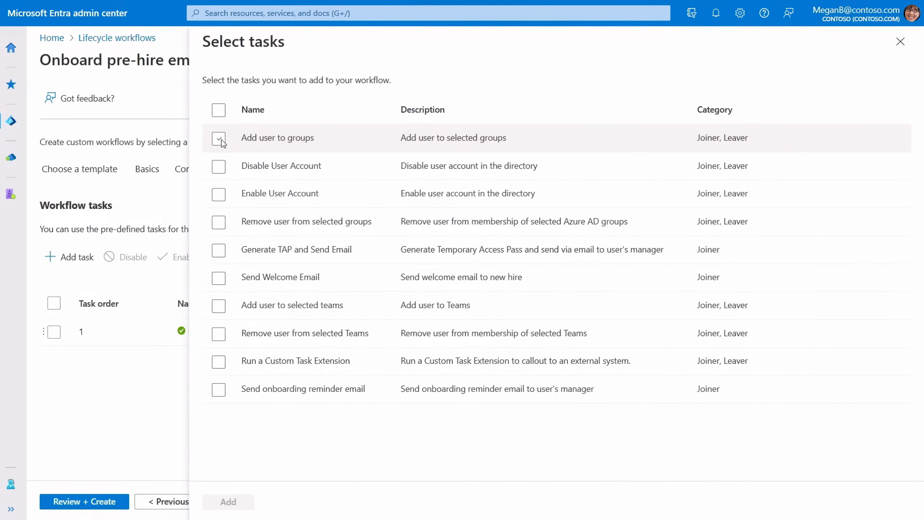
pyautogui.click(218, 137)
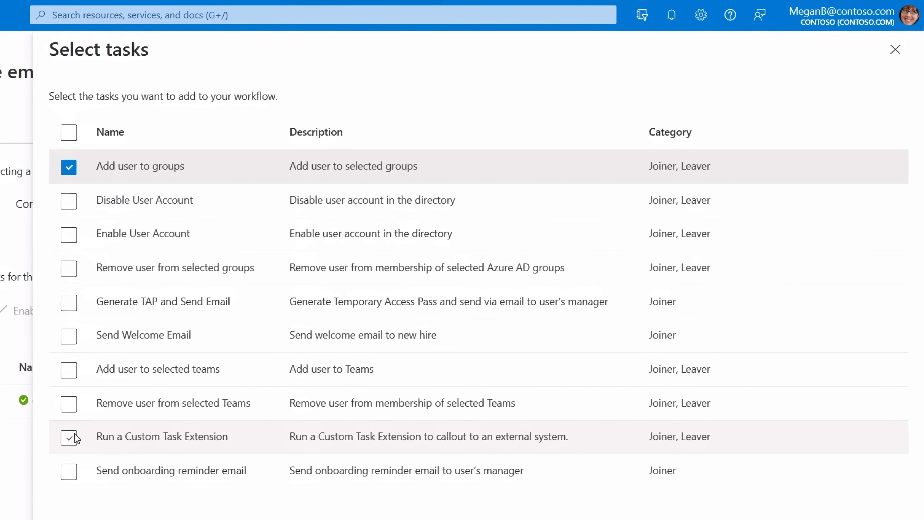
pyautogui.click(69, 436)
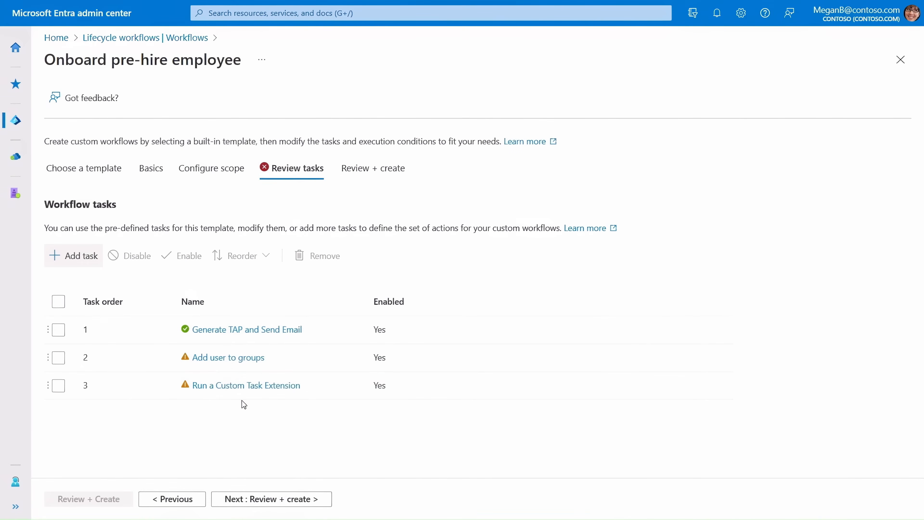
# - Configure the Add user to groups task to add users to the Marketing group
pyautogui.click(228, 357)
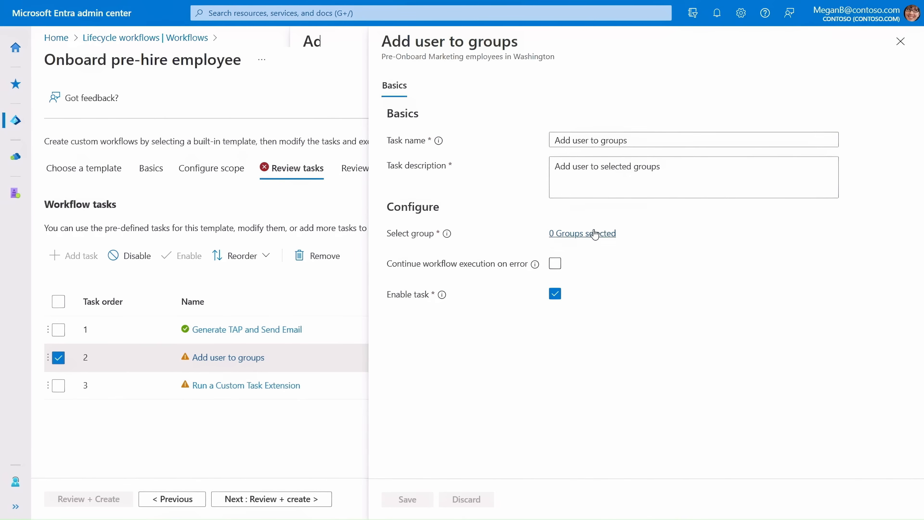
pyautogui.click(582, 232)
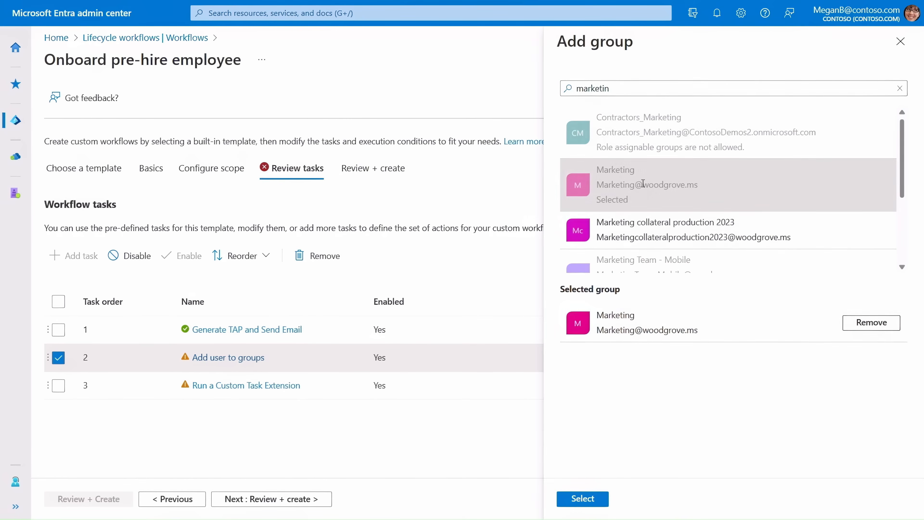
pyautogui.click(582, 498)
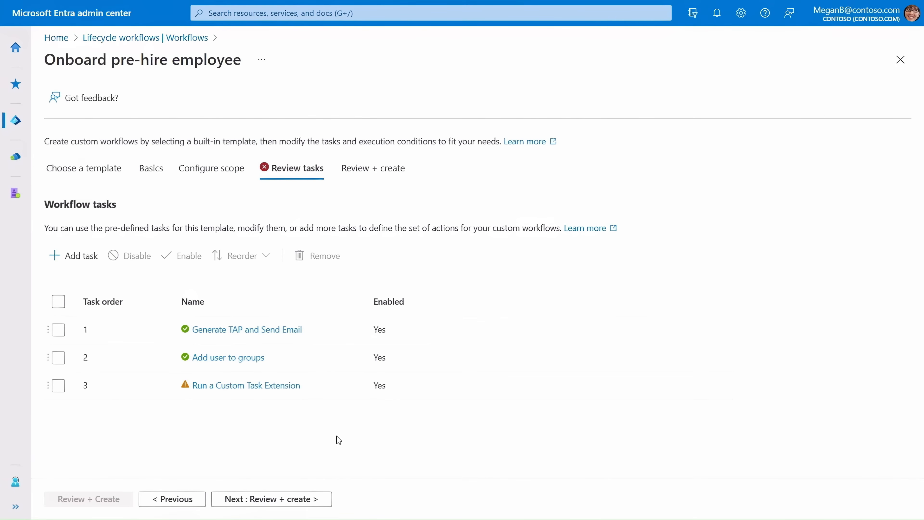
# - Link the custom task step to the ServiceNow - hardware procurement extension and save it
pyautogui.click(58, 384)
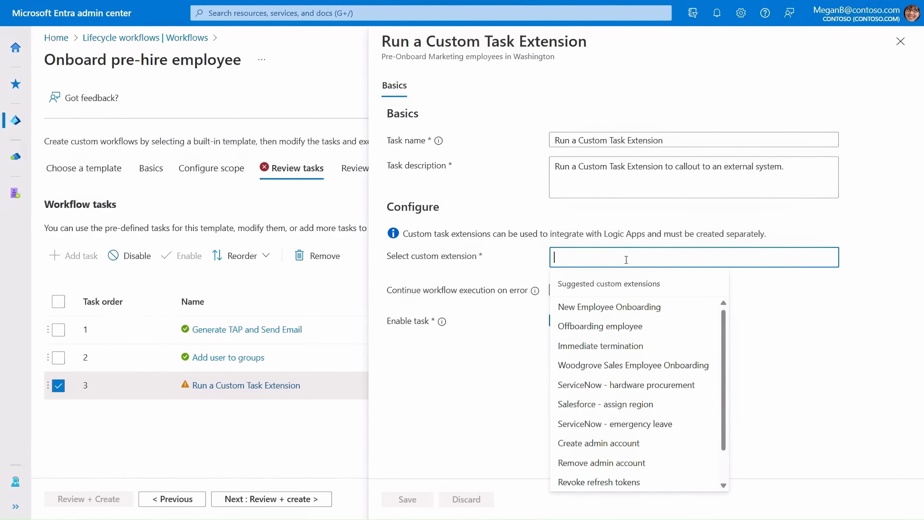
pyautogui.moveTo(638, 384)
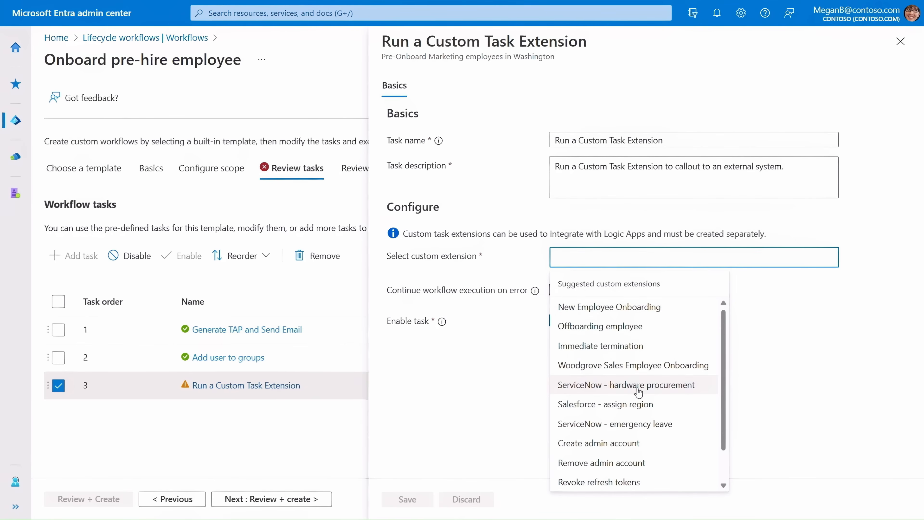
pyautogui.click(625, 384)
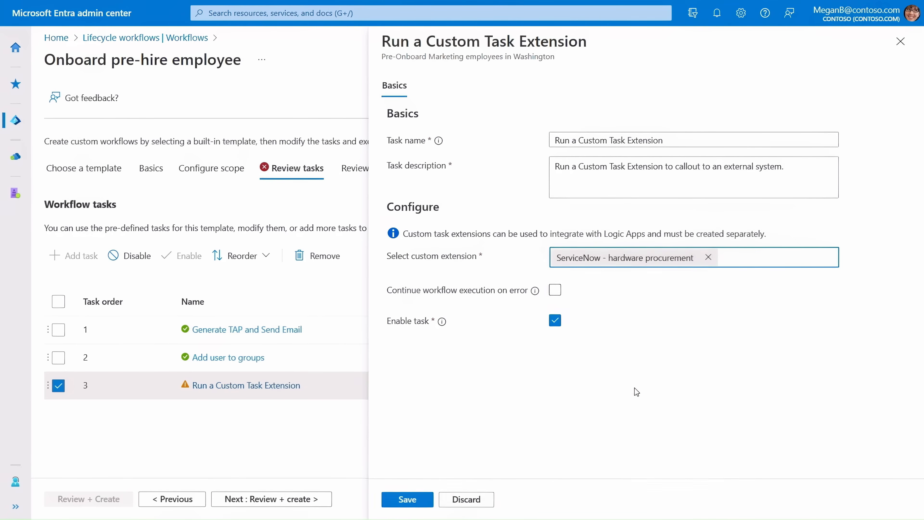
pyautogui.click(406, 499)
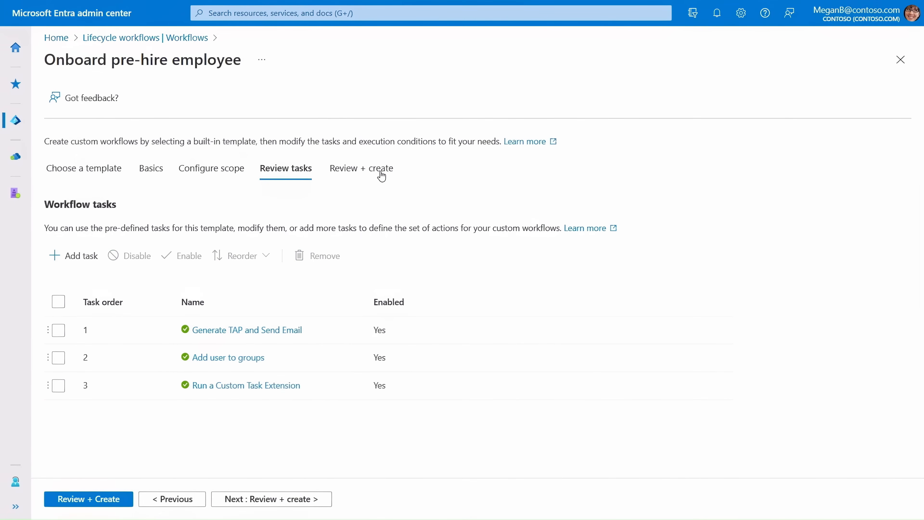
# - Enable the schedule on Review + create and create the pre-hire workflow
pyautogui.click(362, 169)
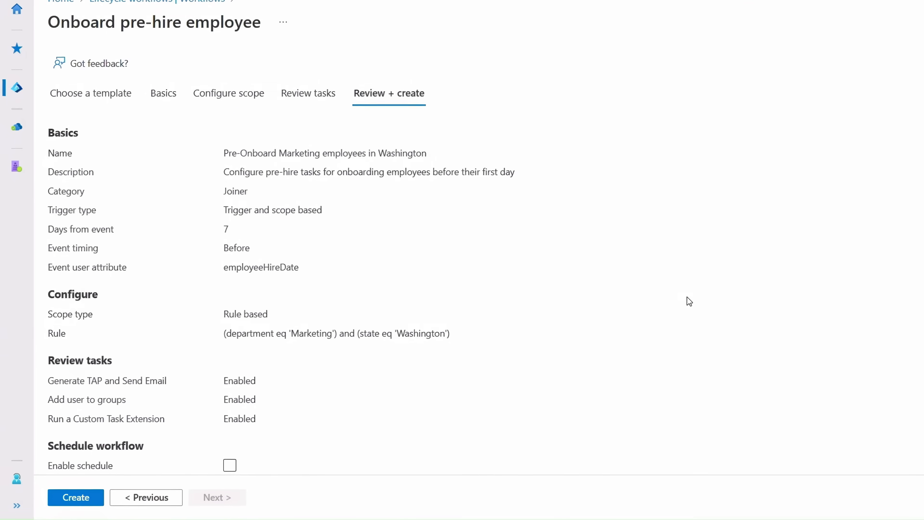
pyautogui.scroll(-3)
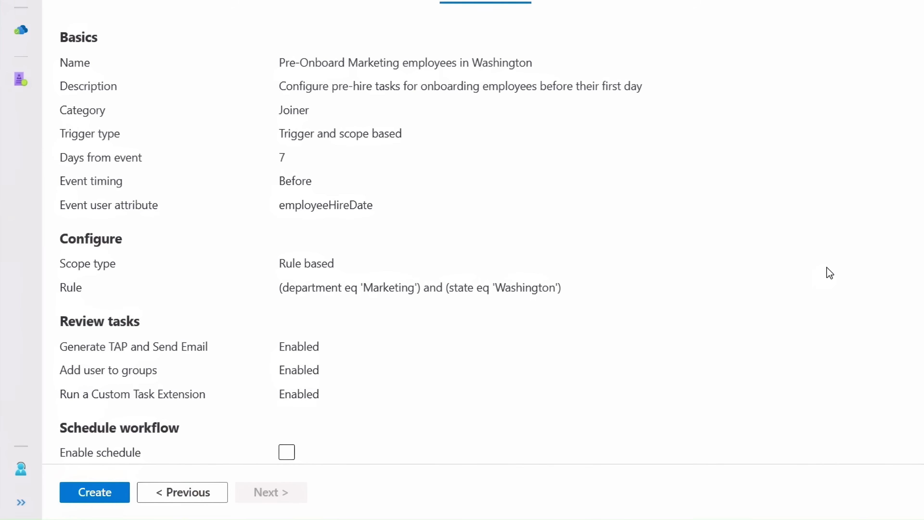
pyautogui.click(286, 452)
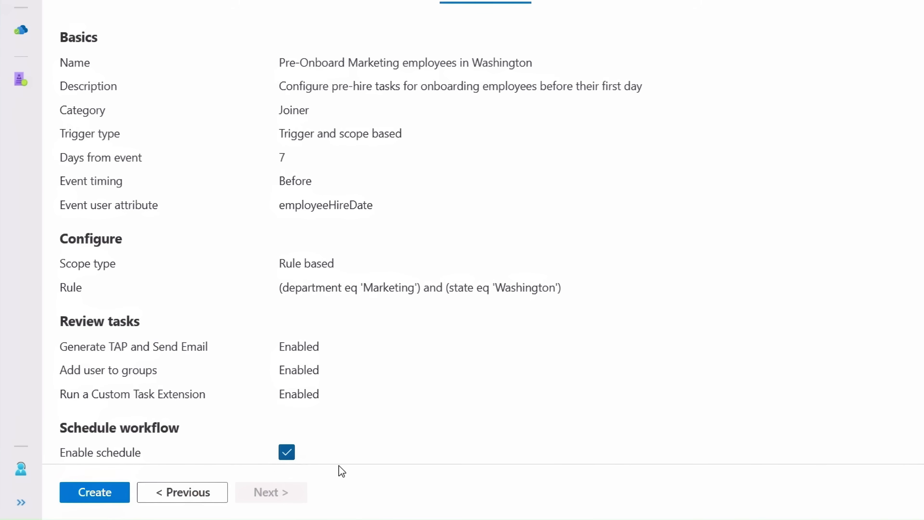
pyautogui.click(95, 492)
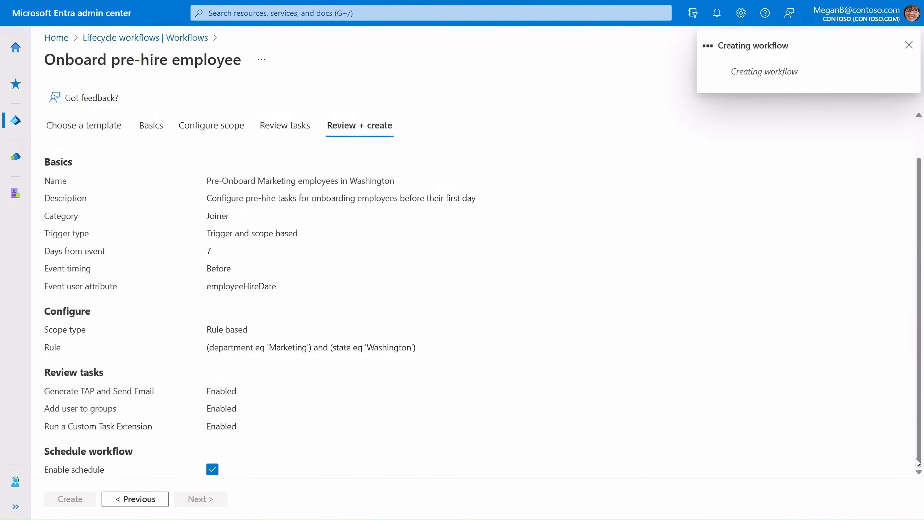
pyautogui.click(70, 498)
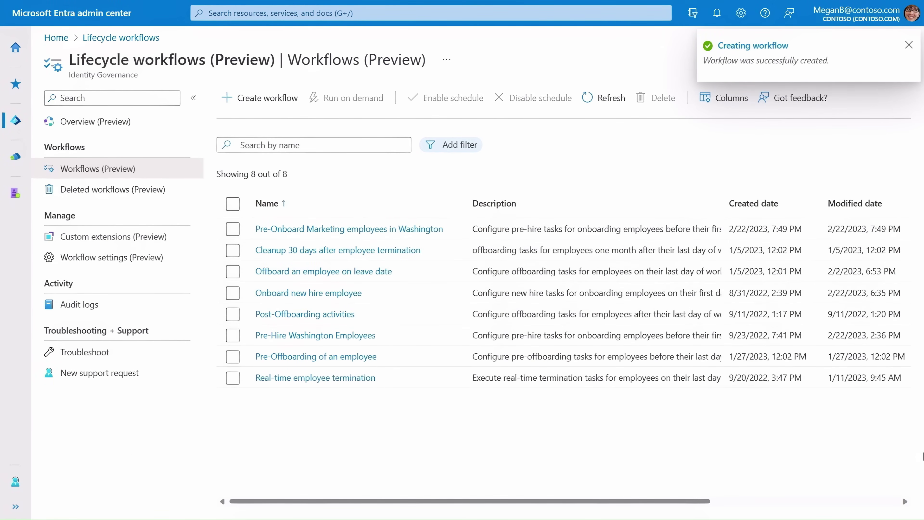
# - Show Schedule and Enabled columns on the Workflows list, sorted by Modified date descending
pyautogui.click(266, 97)
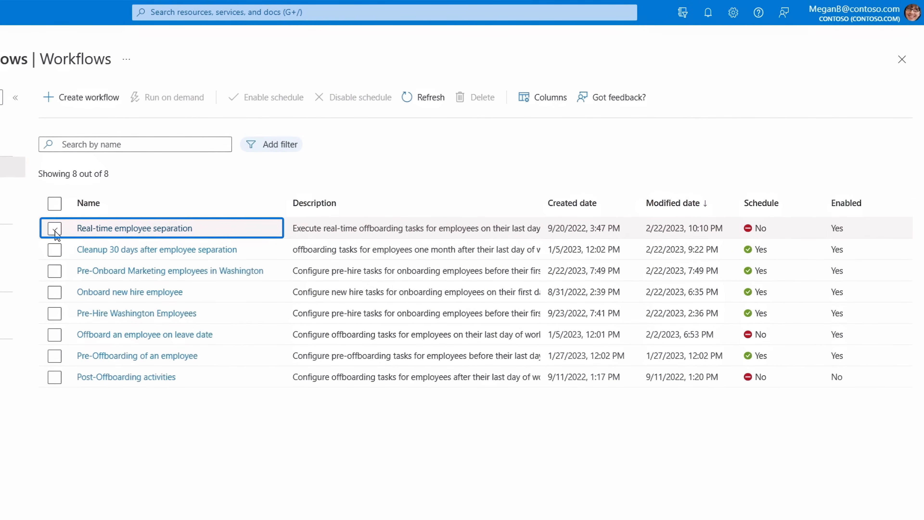
# - Run the Real-time employee separation workflow on demand for one added user
pyautogui.click(54, 228)
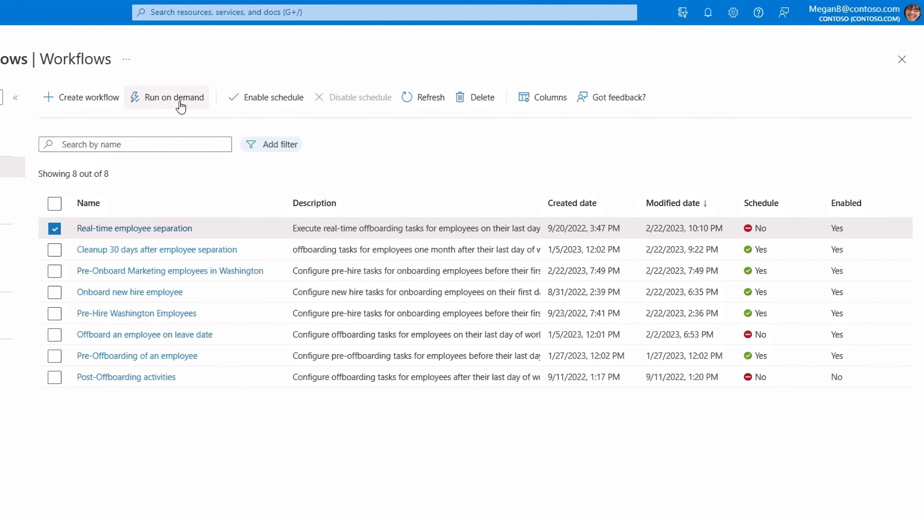
pyautogui.click(173, 97)
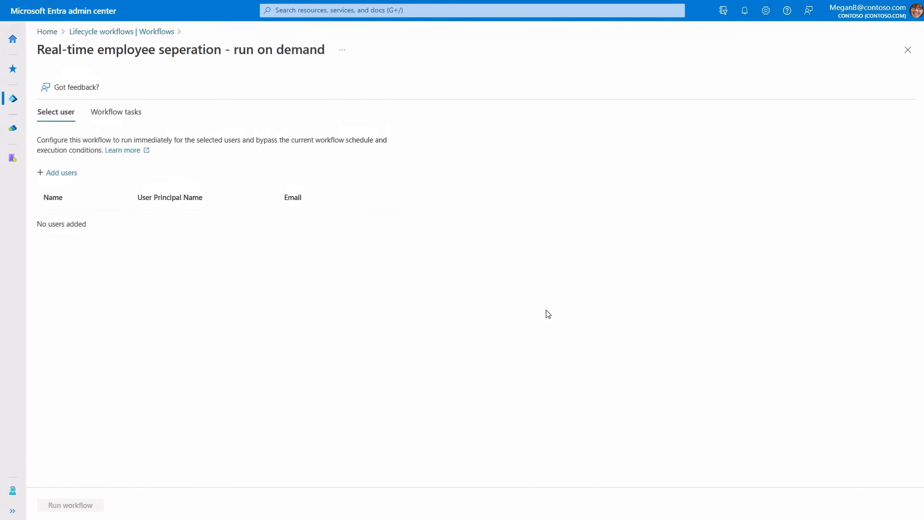
pyautogui.click(116, 112)
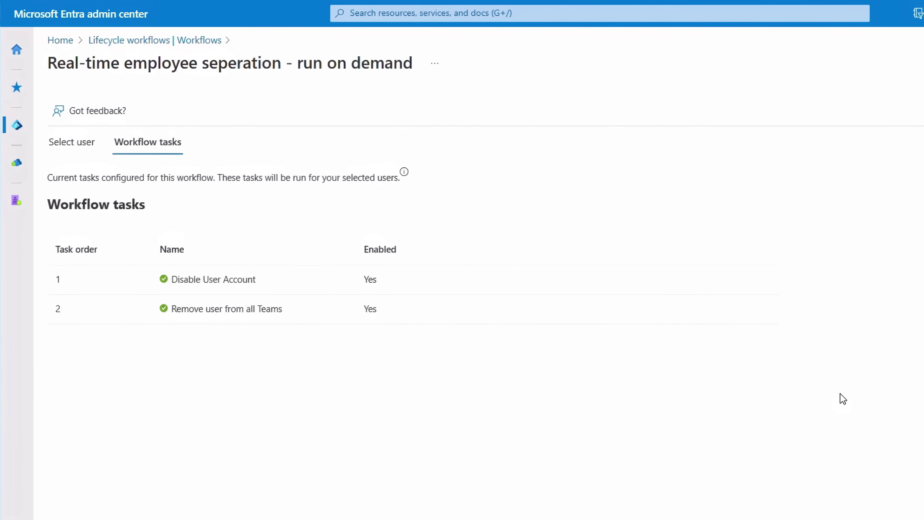
pyautogui.moveTo(504, 402)
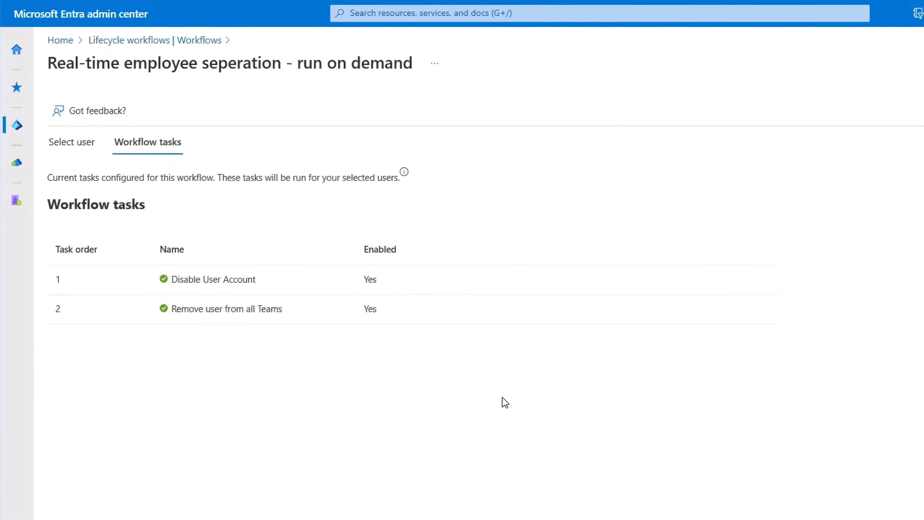
pyautogui.moveTo(256, 283)
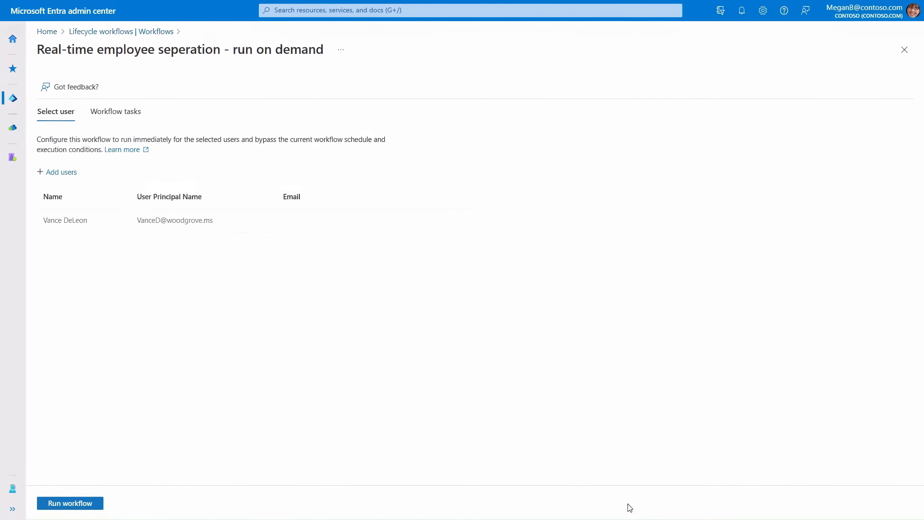
pyautogui.click(69, 503)
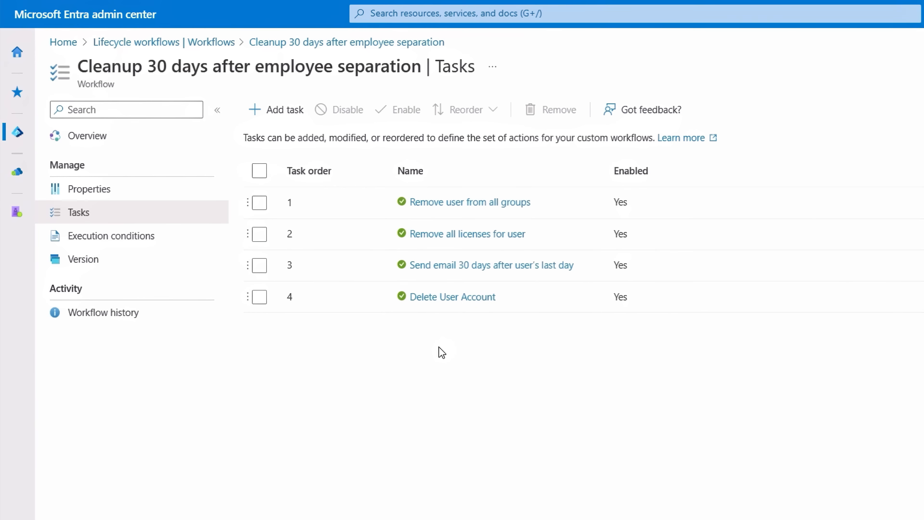
# - Inspect the Cleanup workflow's Send email task, then bring up the Real-time employee separation history
pyautogui.click(465, 233)
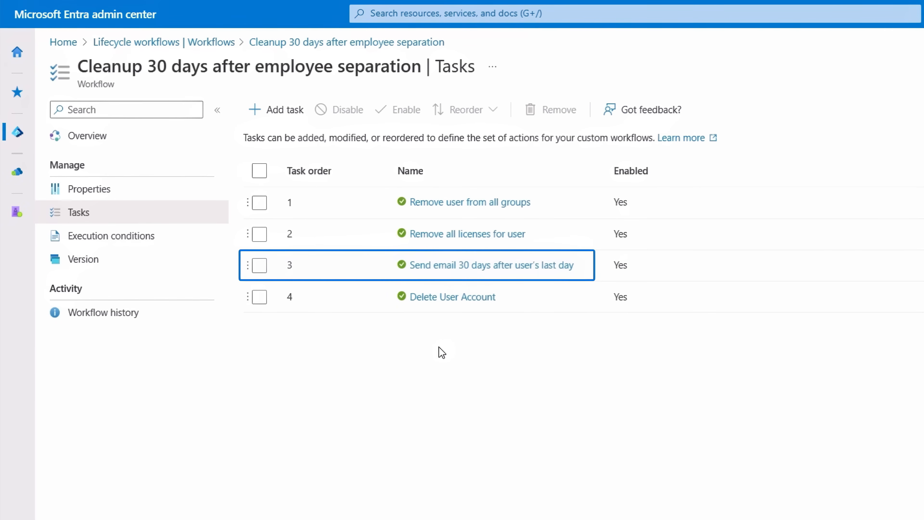
pyautogui.click(454, 297)
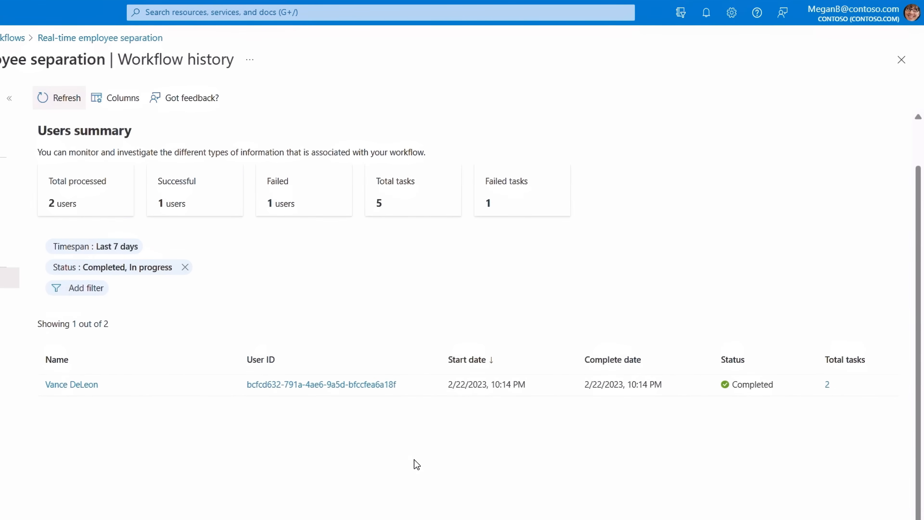
pyautogui.moveTo(395, 454)
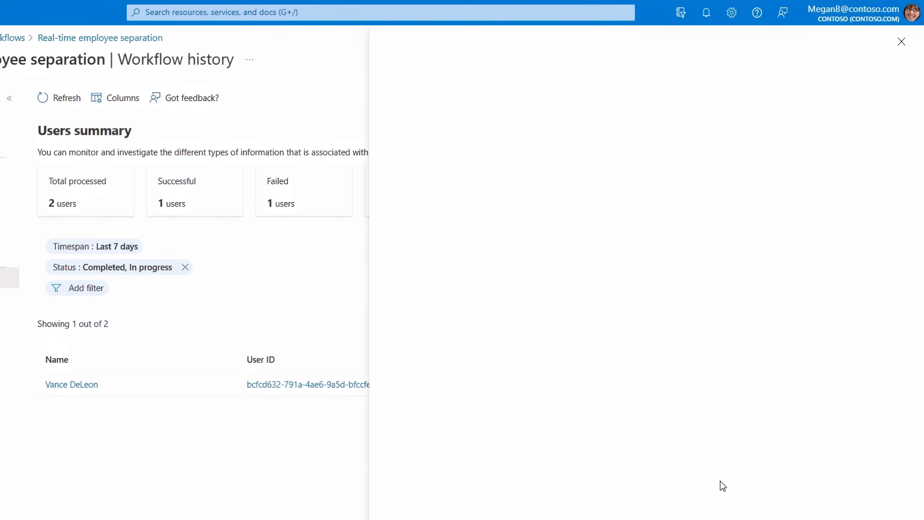
pyautogui.click(72, 384)
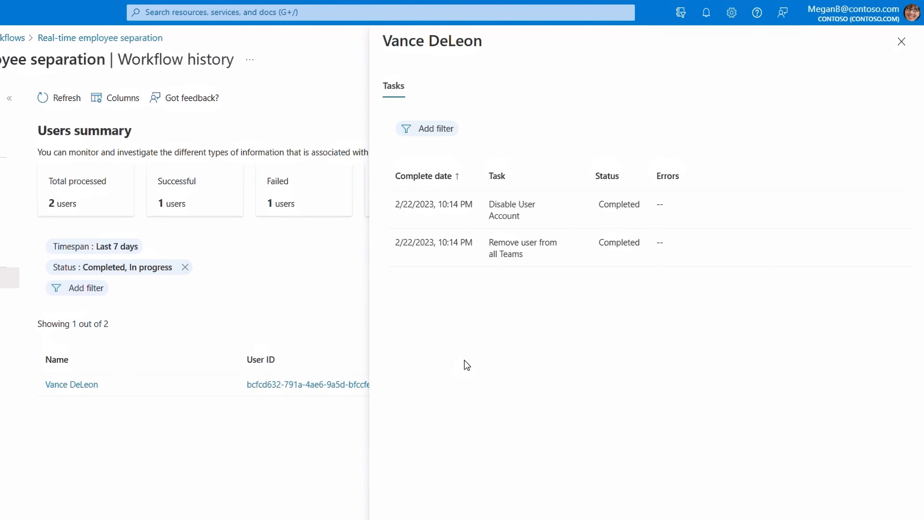